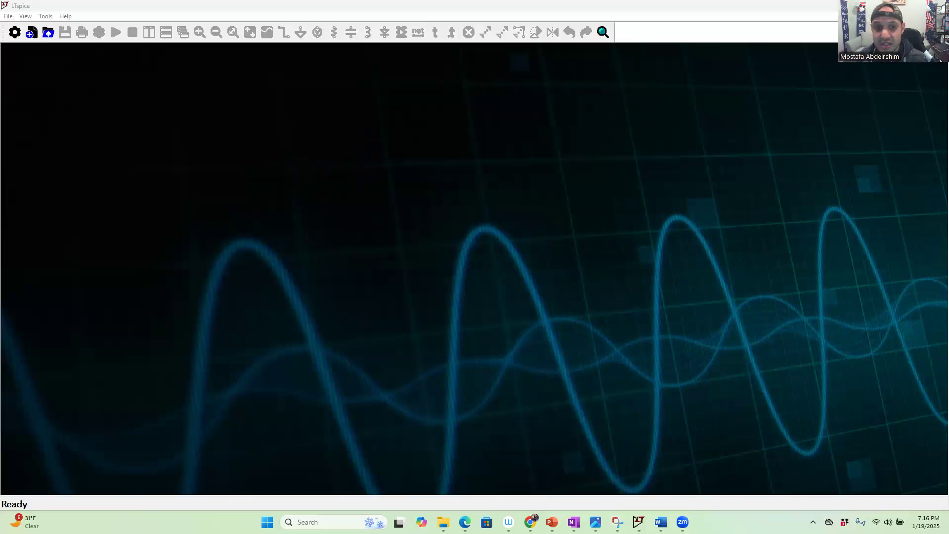
pyautogui.moveTo(227, 67)
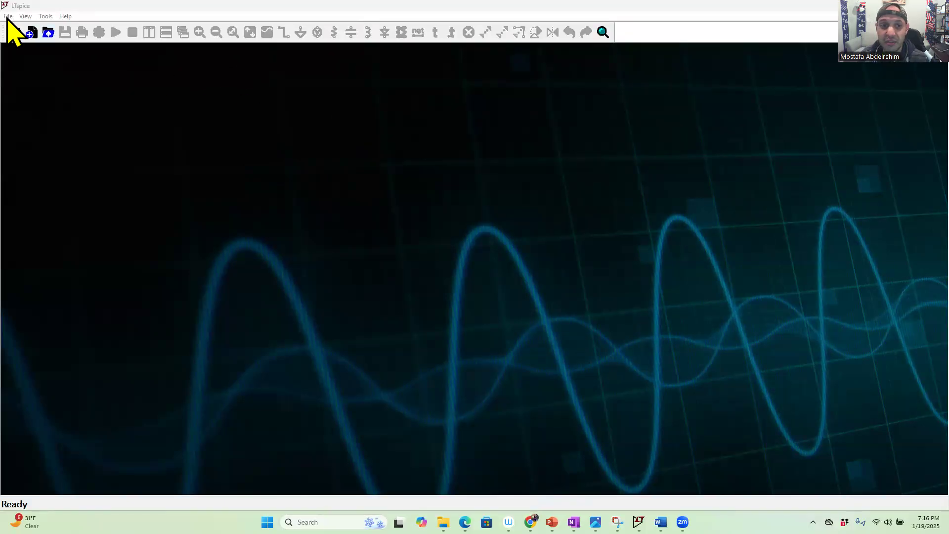
# Create a new blank schematic, Draft4, from the File menu
pyautogui.click(32, 32)
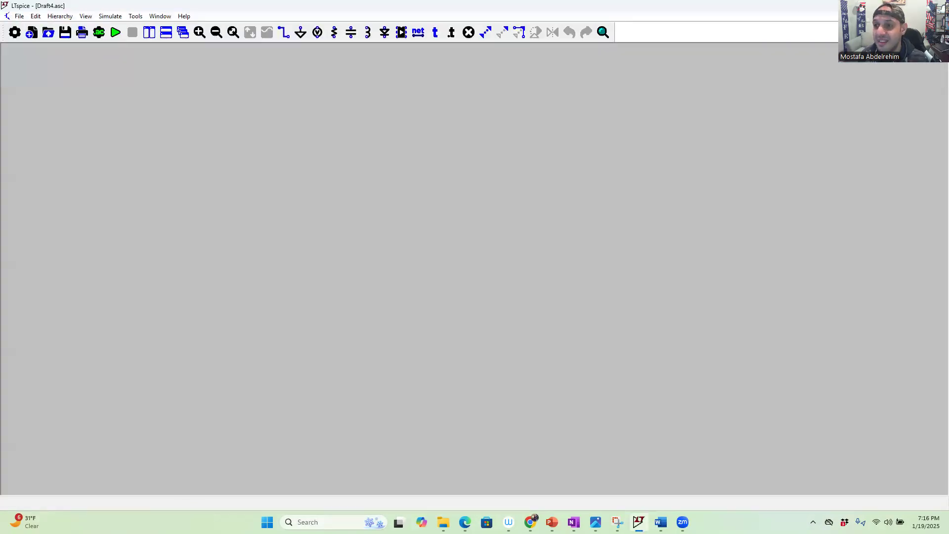
pyautogui.moveTo(318, 32)
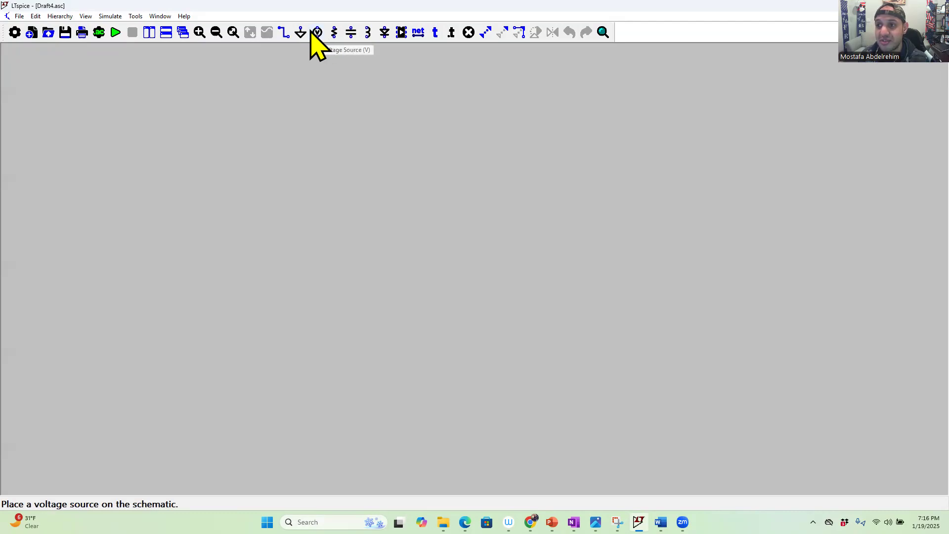
# Place voltage source V1 on the Draft4 sheet, alongside resistor R1 and a ground
pyautogui.click(316, 32)
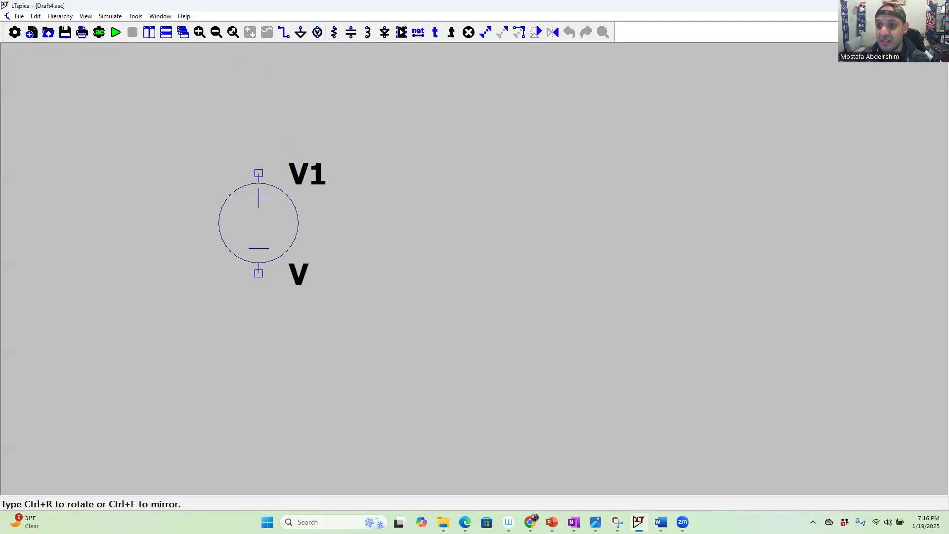
pyautogui.click(378, 222)
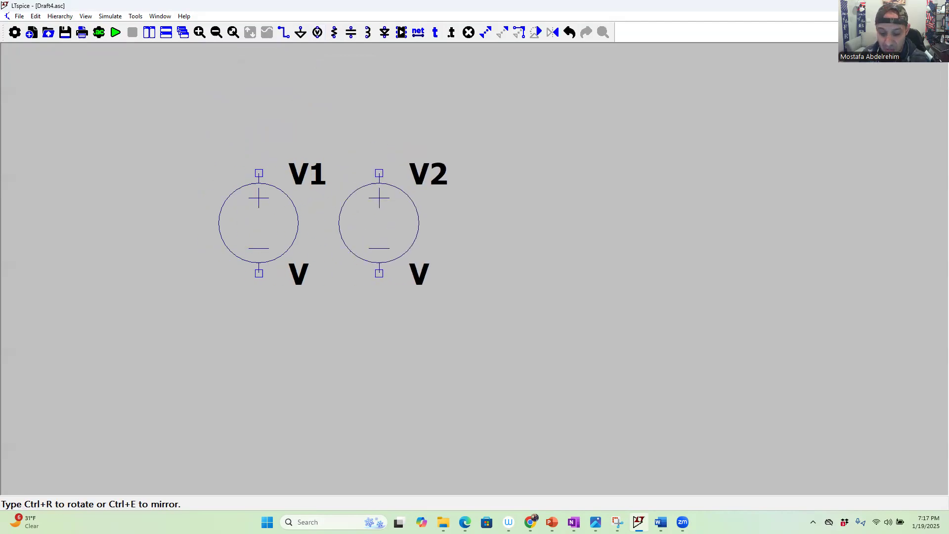
pyautogui.moveTo(378, 222); pyautogui.dragTo(399, 222)
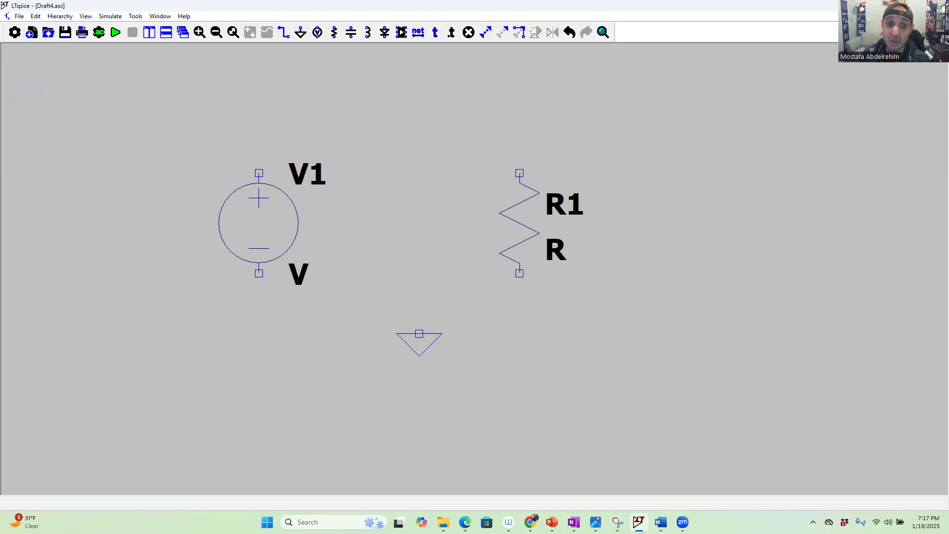
# Draw wires joining V1's top to R1's top and R1's bottom back to V1
pyautogui.click(283, 32)
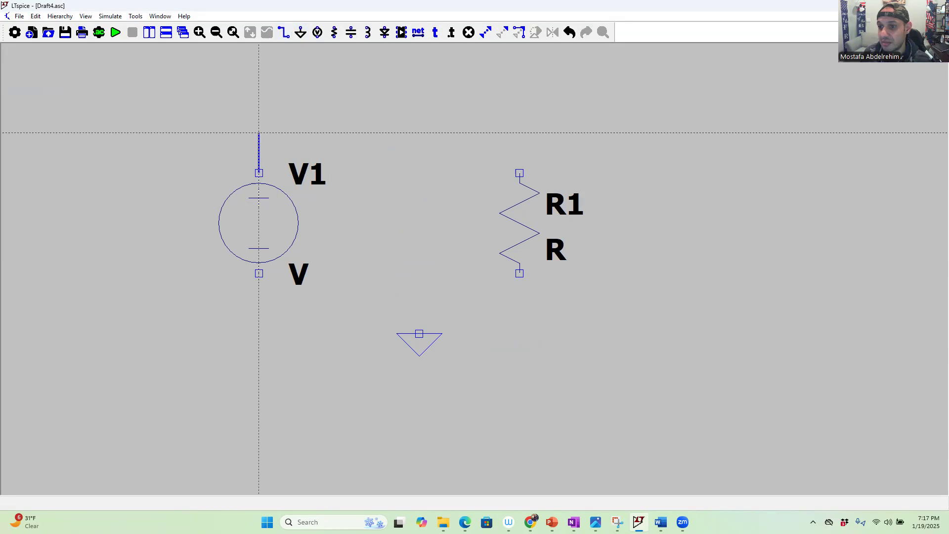
pyautogui.moveTo(259, 131); pyautogui.dragTo(519, 131)
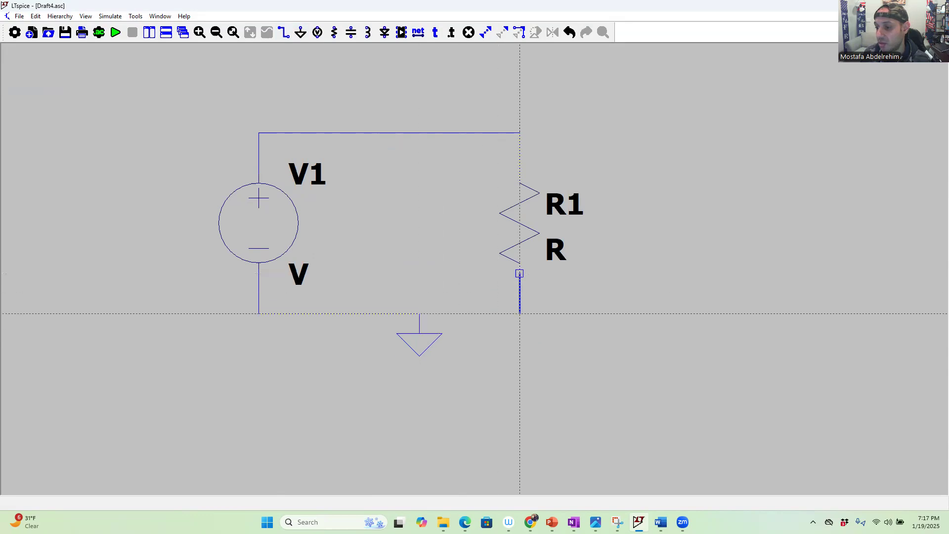
pyautogui.moveTo(519, 274); pyautogui.dragTo(419, 313)
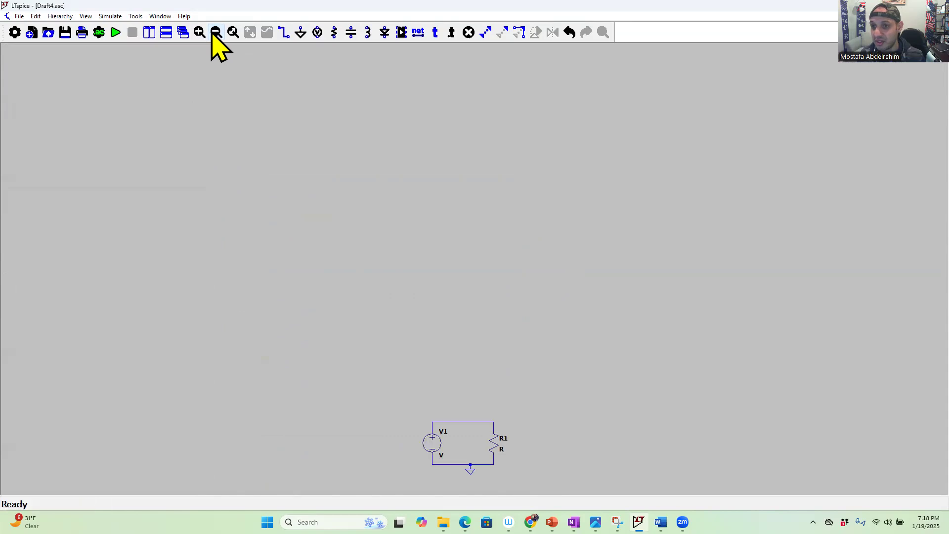
# Zoom out, relocate the whole V1–R1–ground loop upper left, then zoom back in
pyautogui.click(216, 32)
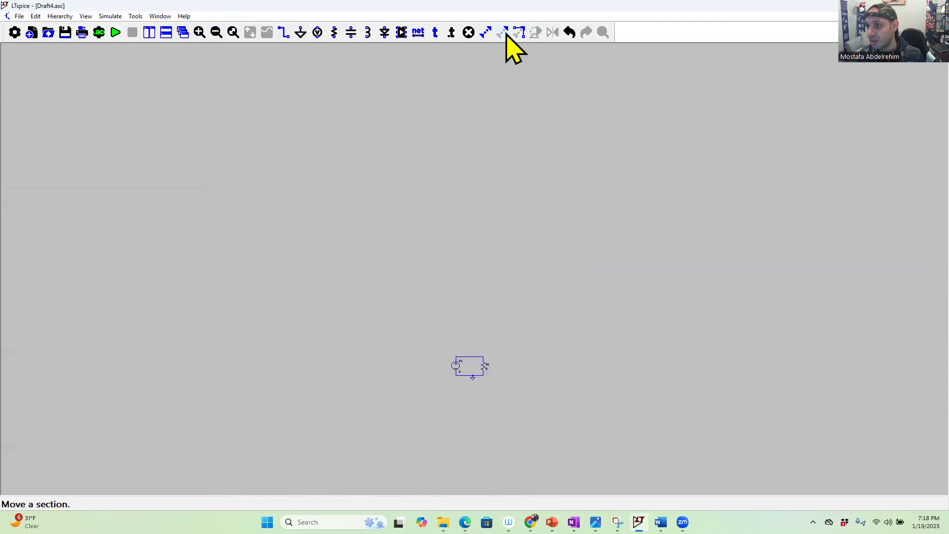
pyautogui.moveTo(471, 367); pyautogui.dragTo(418, 339)
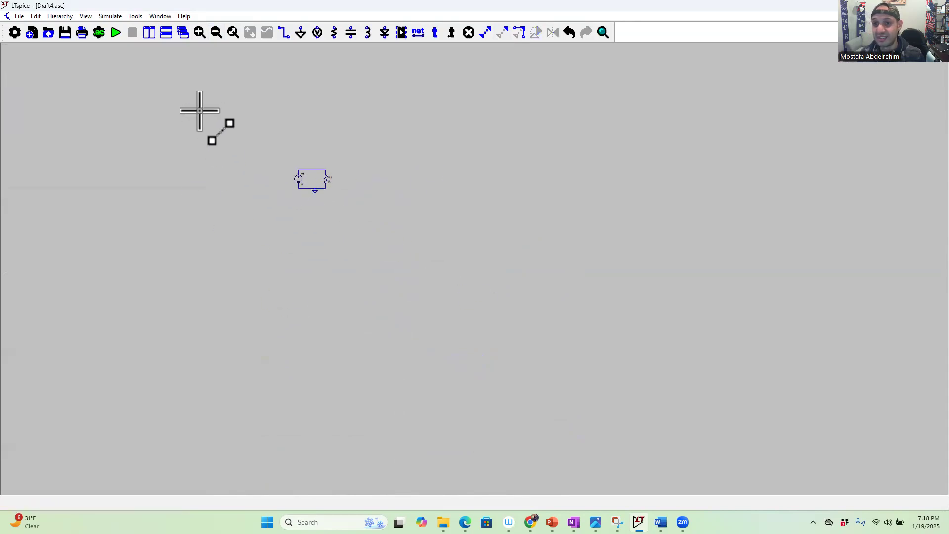
pyautogui.click(200, 32)
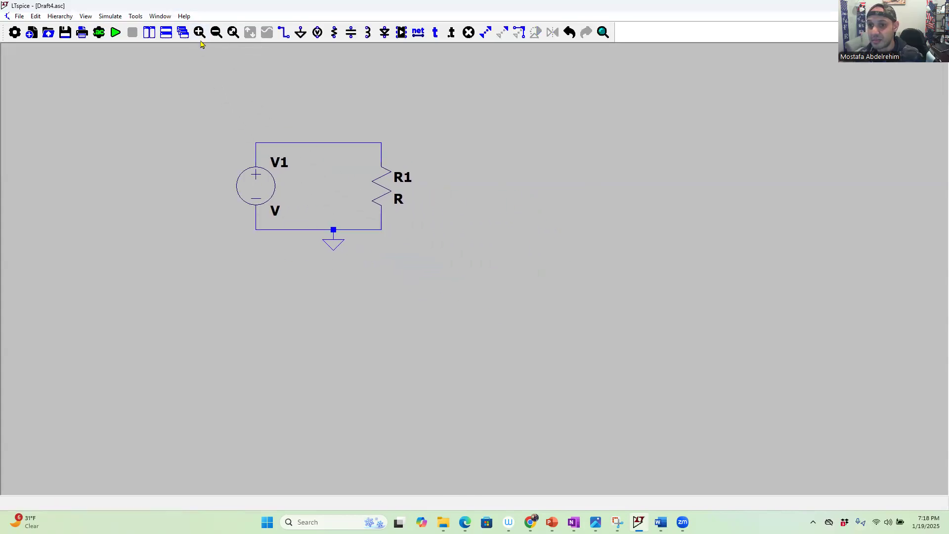
pyautogui.click(200, 32)
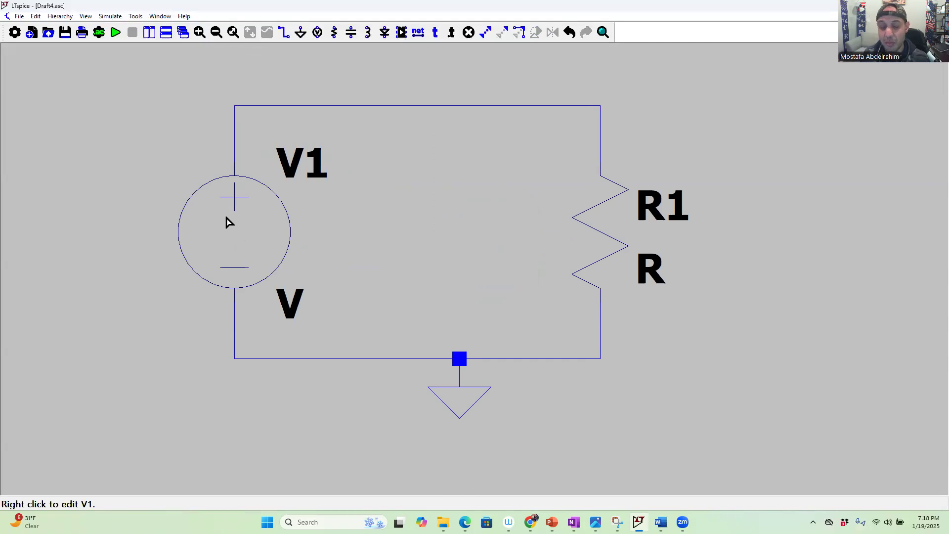
# Set the source's DC value to 10 and rename V1 to E
pyautogui.rightClick(233, 230)
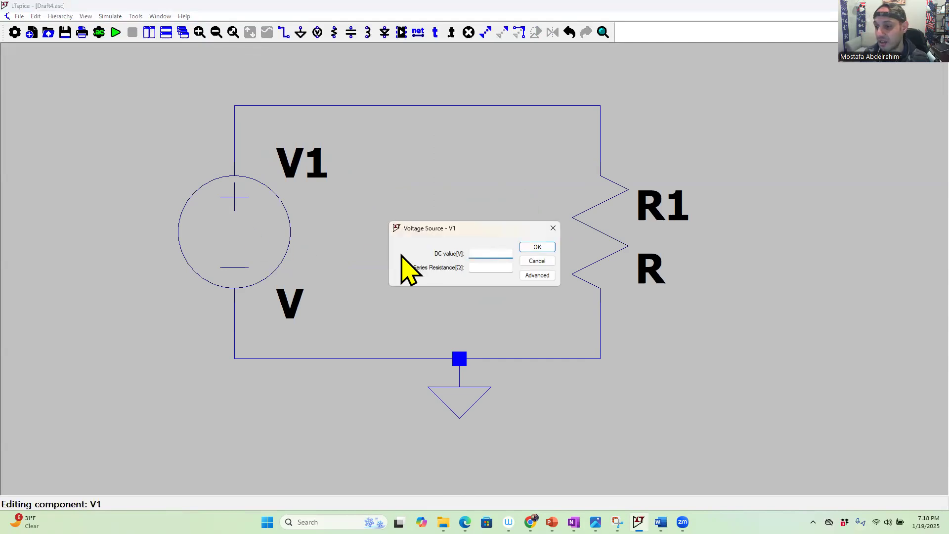
pyautogui.write('10')
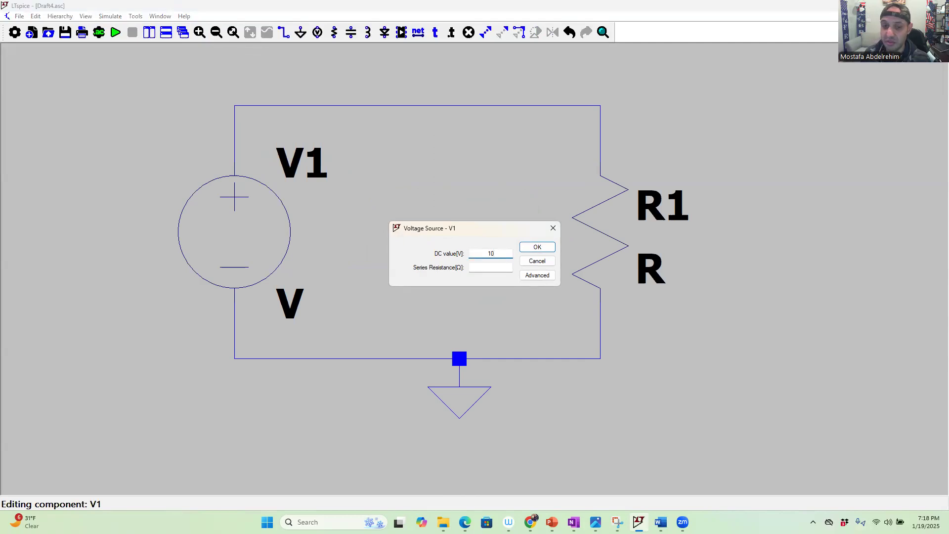
pyautogui.click(535, 246)
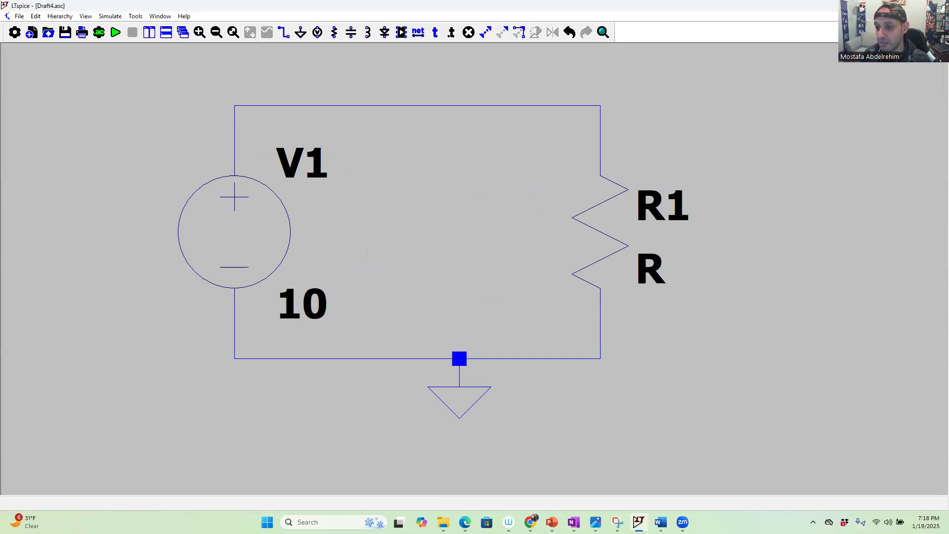
pyautogui.moveTo(302, 176)
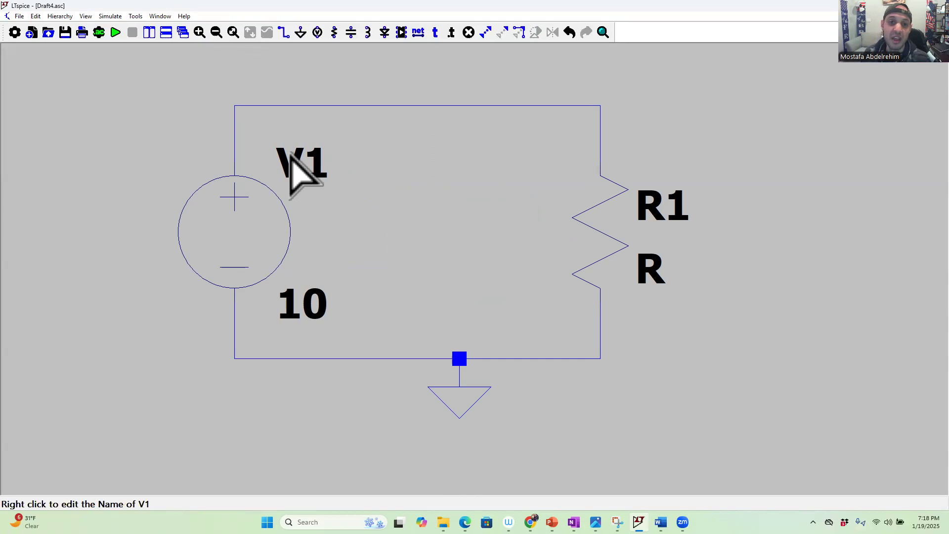
pyautogui.moveTo(309, 191)
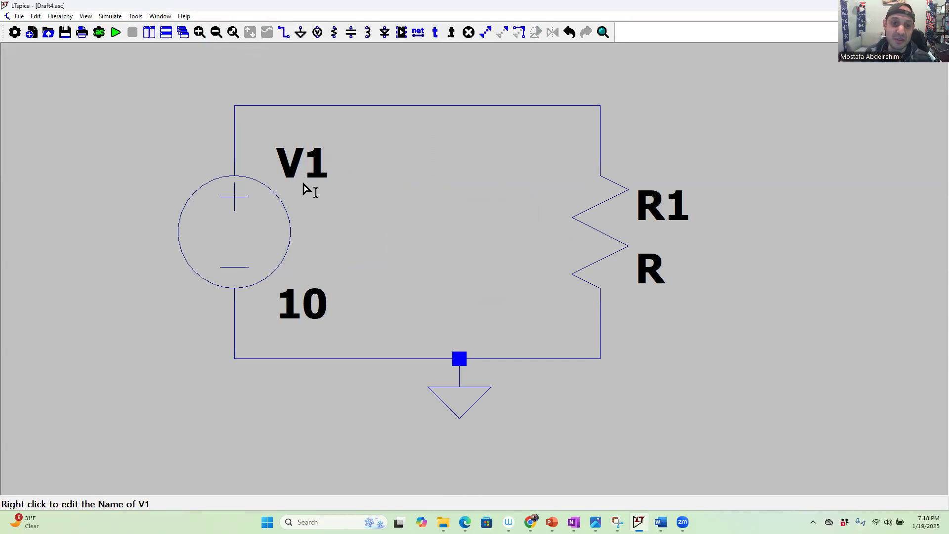
pyautogui.moveTo(294, 169)
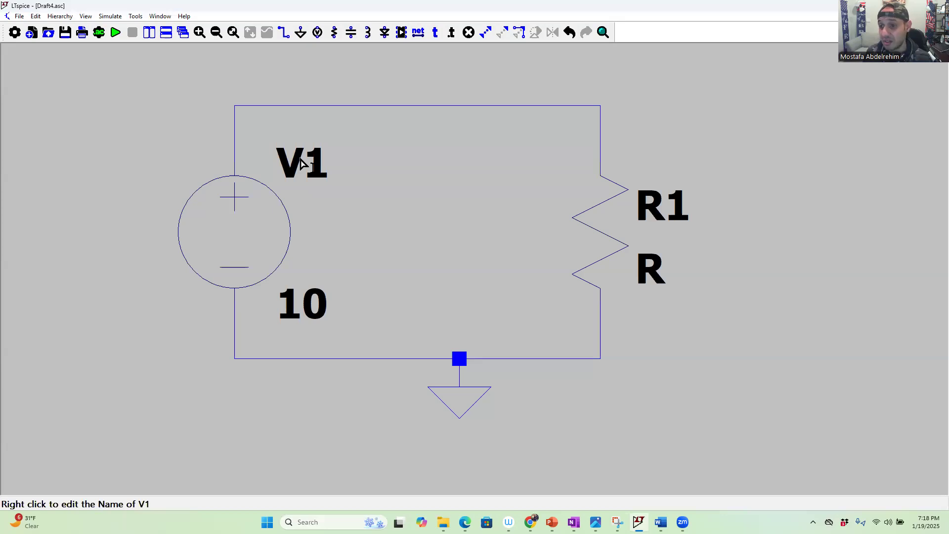
pyautogui.rightClick(300, 162)
pyautogui.write('E')
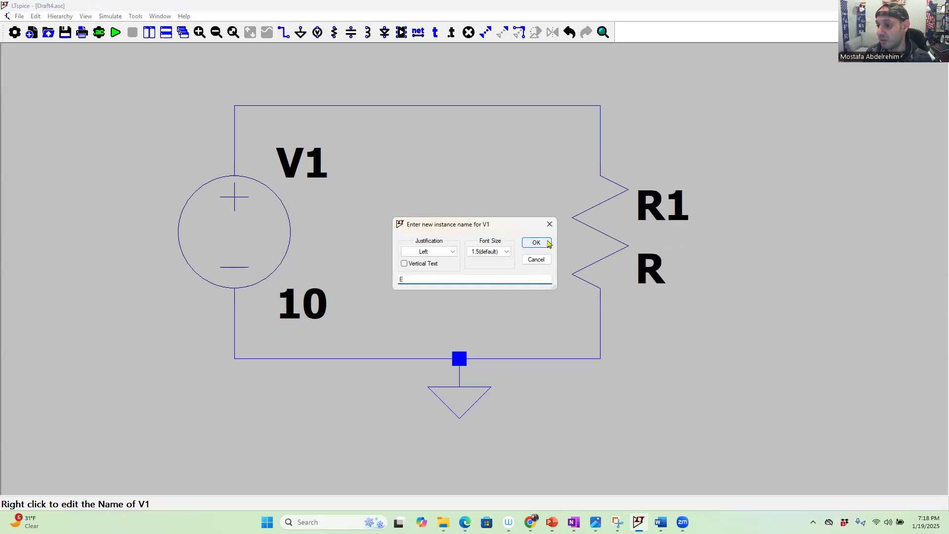
pyautogui.click(535, 242)
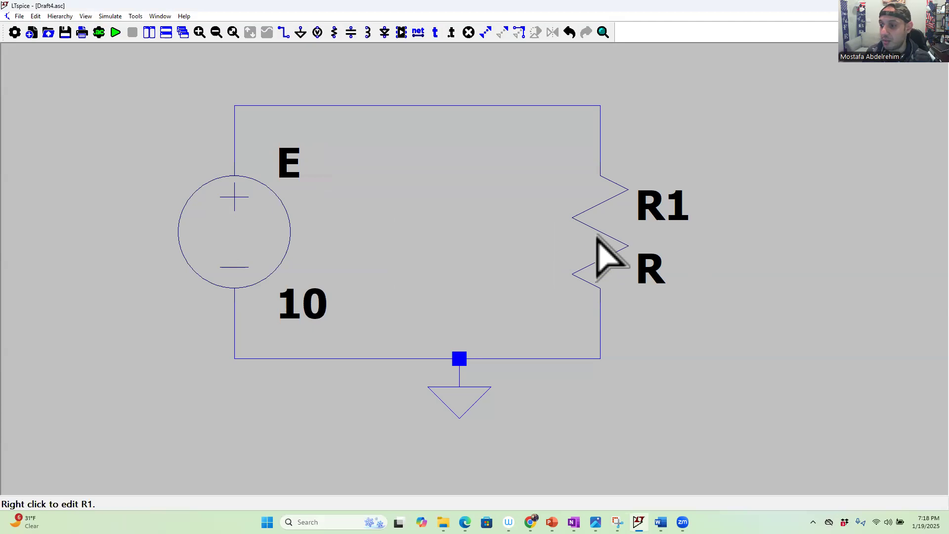
pyautogui.moveTo(593, 242)
pyautogui.write('1')
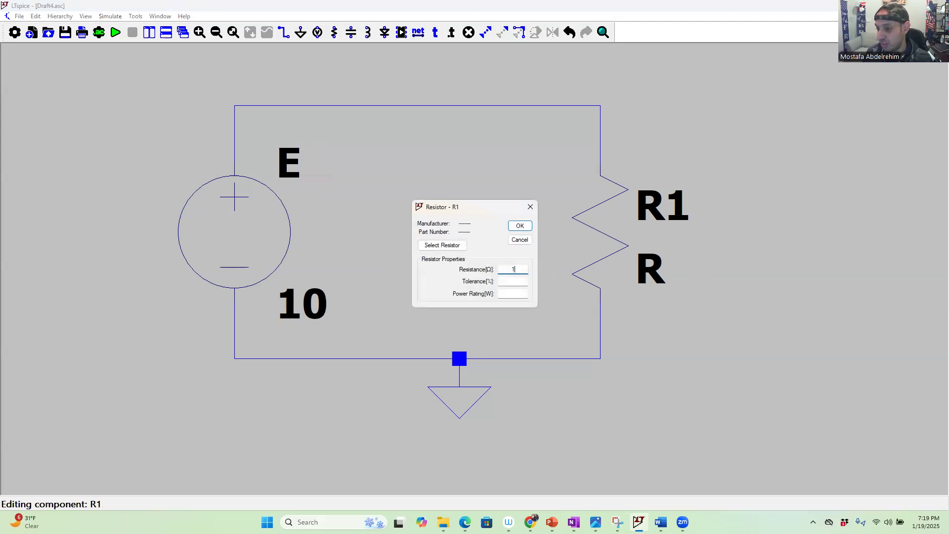
# Give the resistor a value of 5 and change its name from R1 to R
pyautogui.write('5')
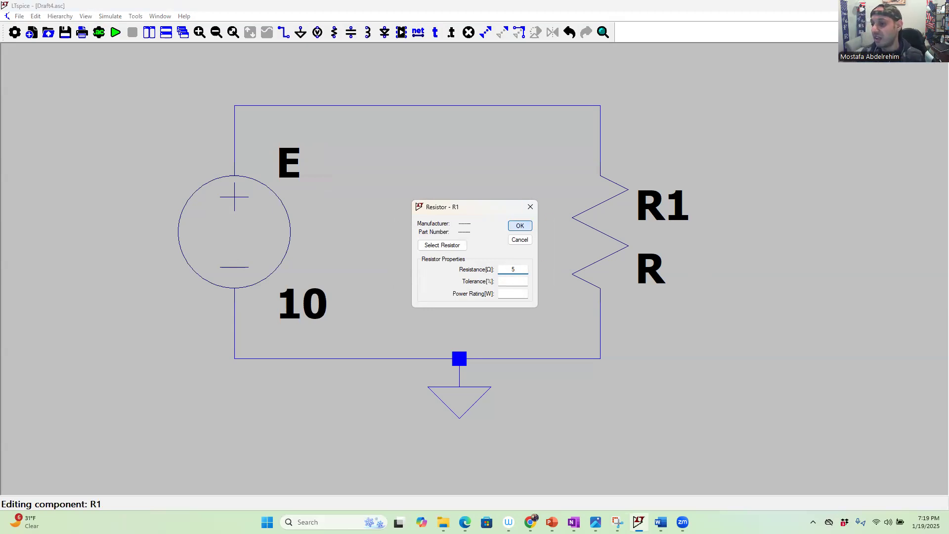
pyautogui.click(519, 226)
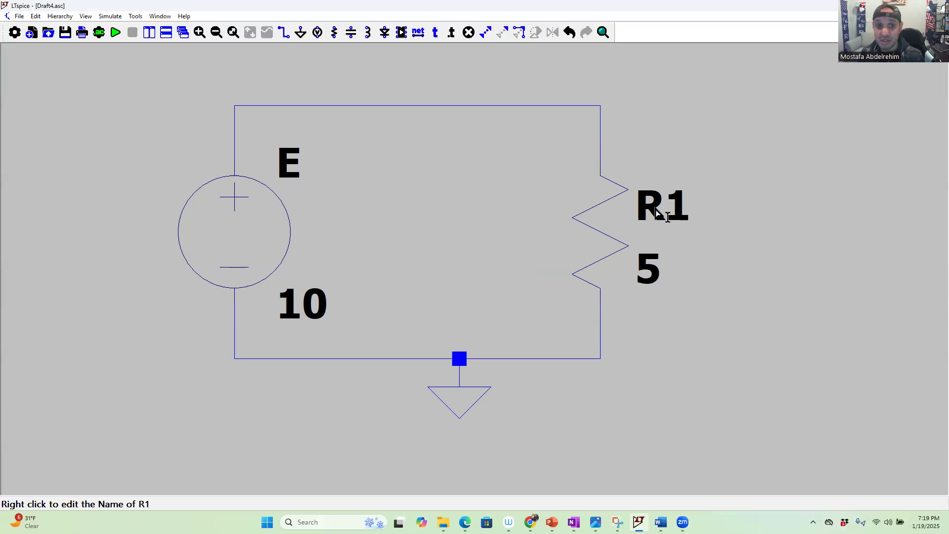
pyautogui.rightClick(662, 205)
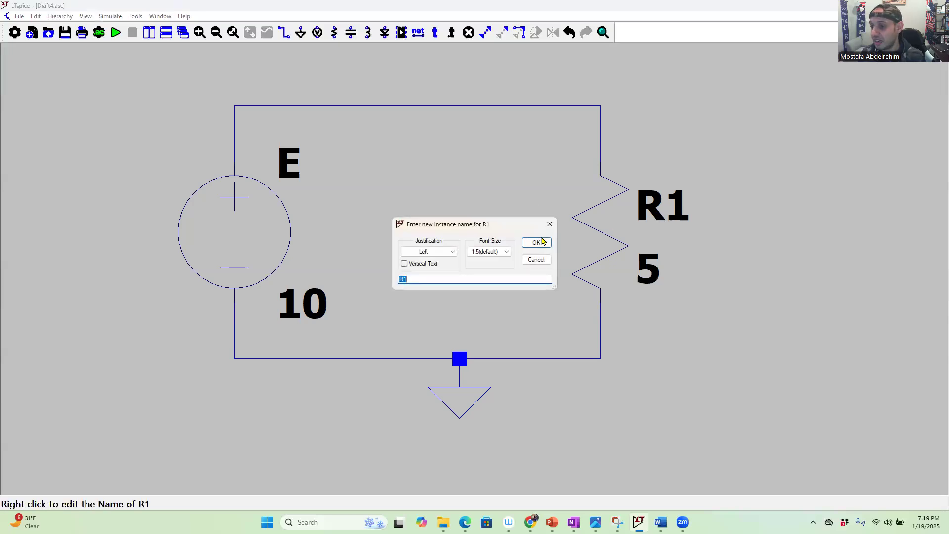
pyautogui.press('BackSpace')
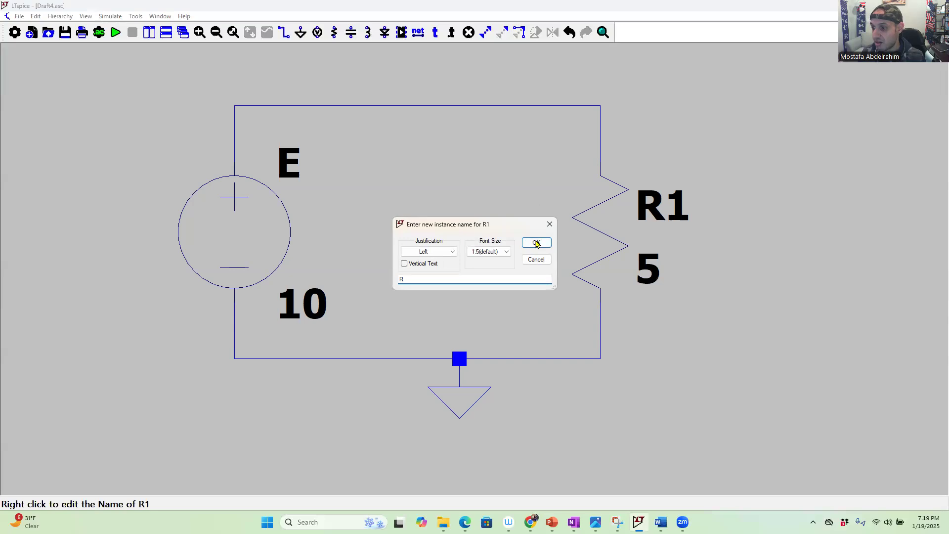
pyautogui.click(534, 243)
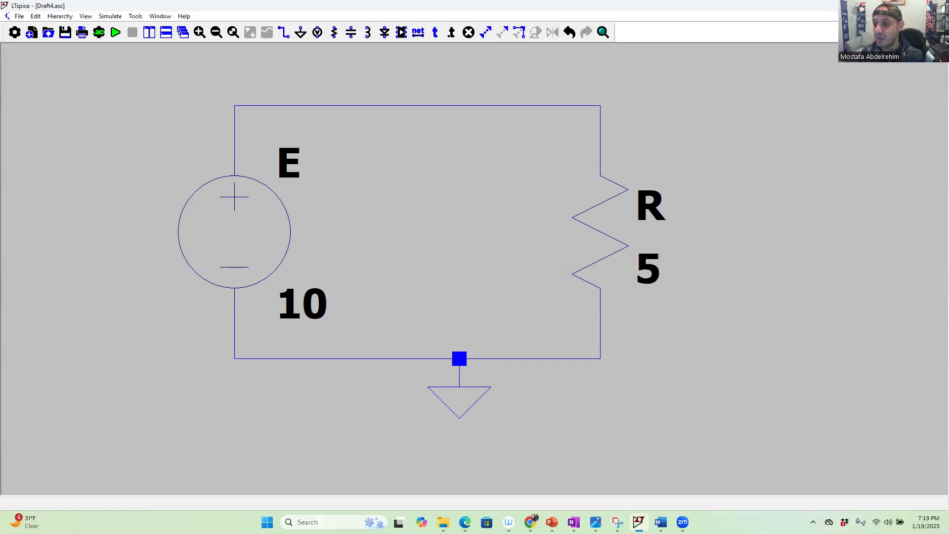
pyautogui.moveTo(115, 32)
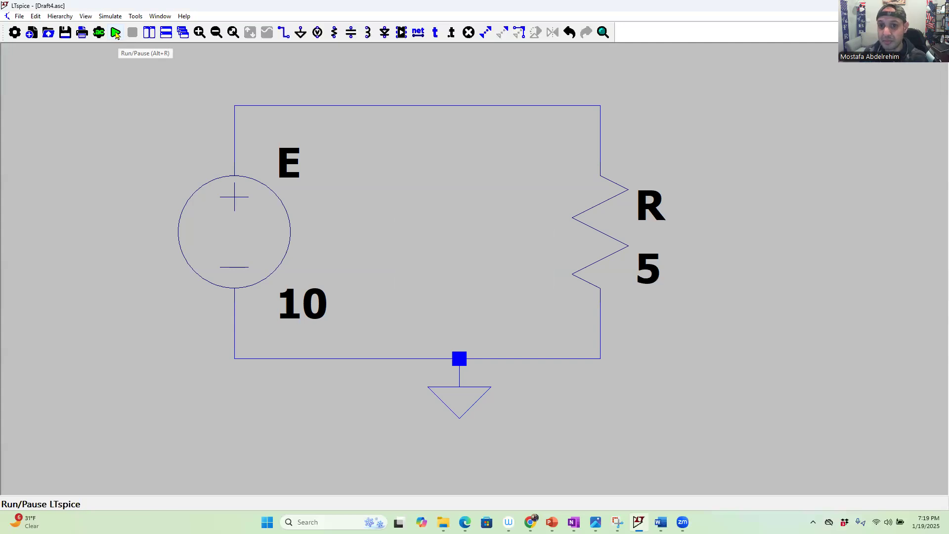
# Configure a .tran analysis with a 1 s stop time and run it
pyautogui.click(115, 32)
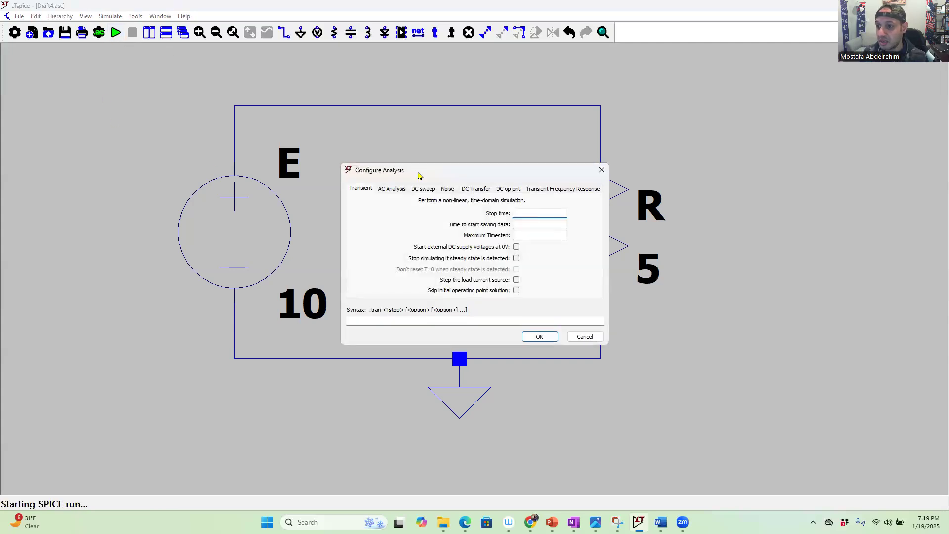
pyautogui.click(539, 212)
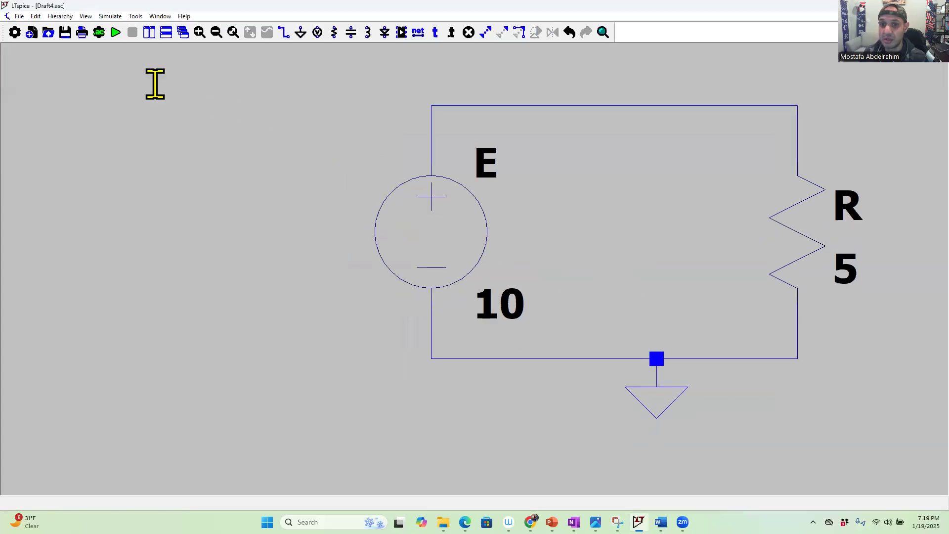
pyautogui.click(116, 32)
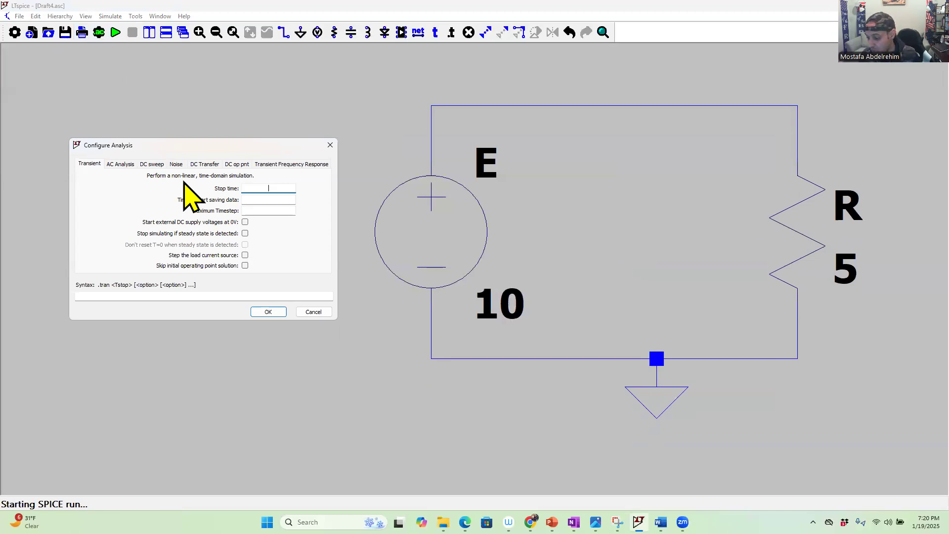
pyautogui.write('1')
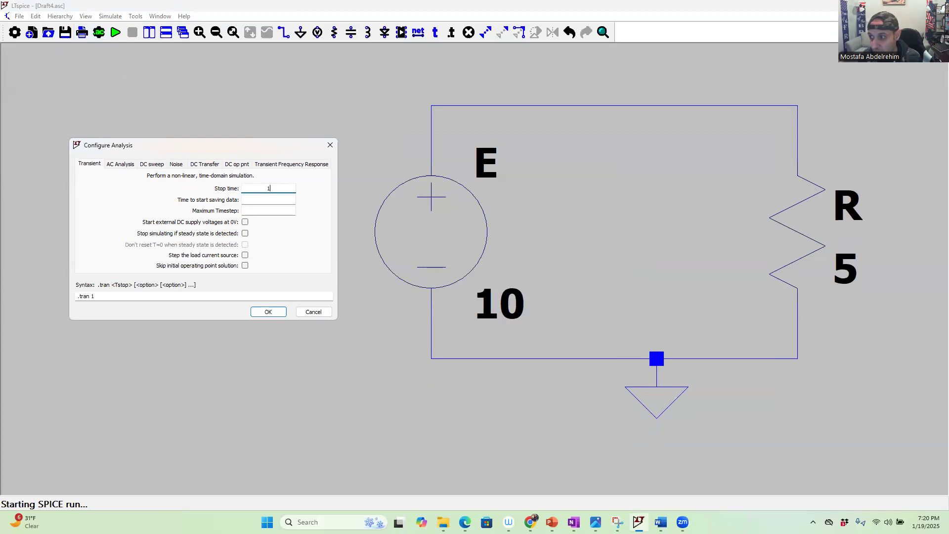
pyautogui.moveTo(88, 148)
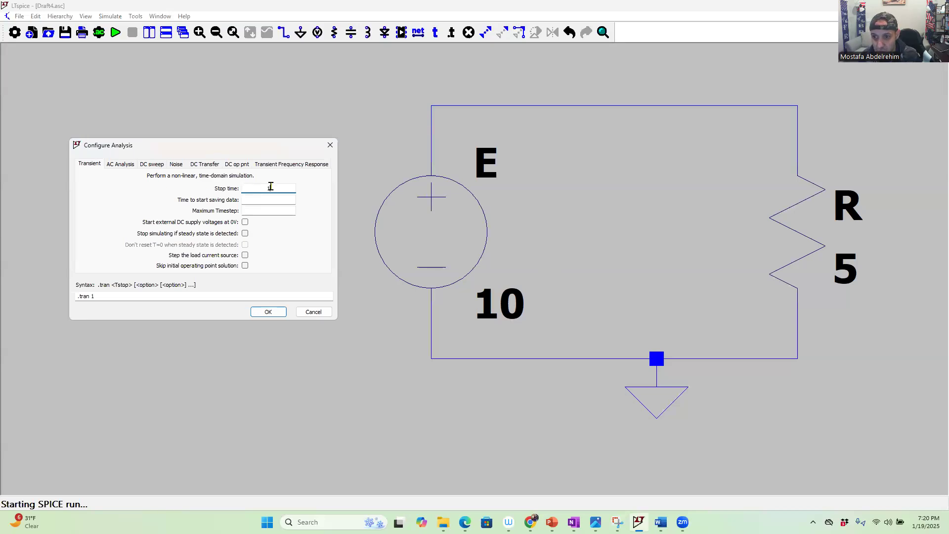
pyautogui.write('1')
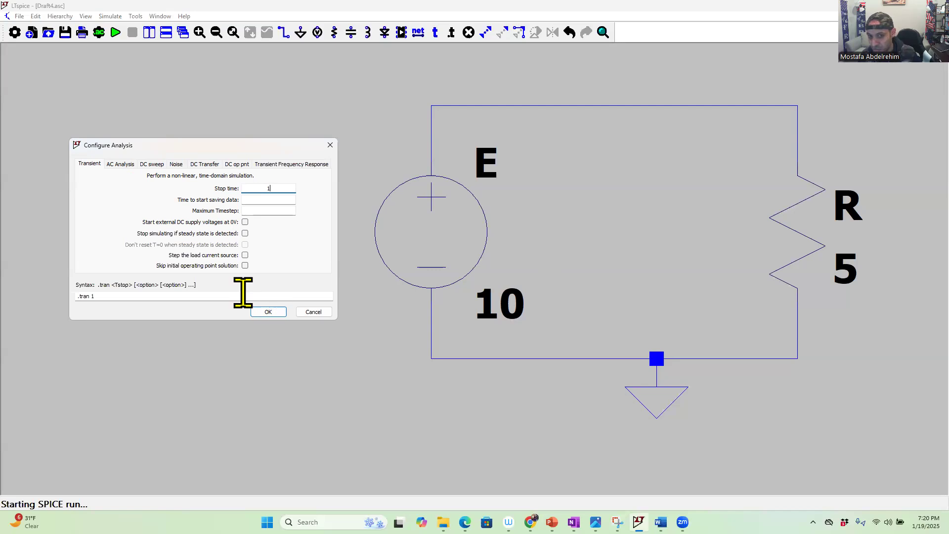
pyautogui.click(267, 312)
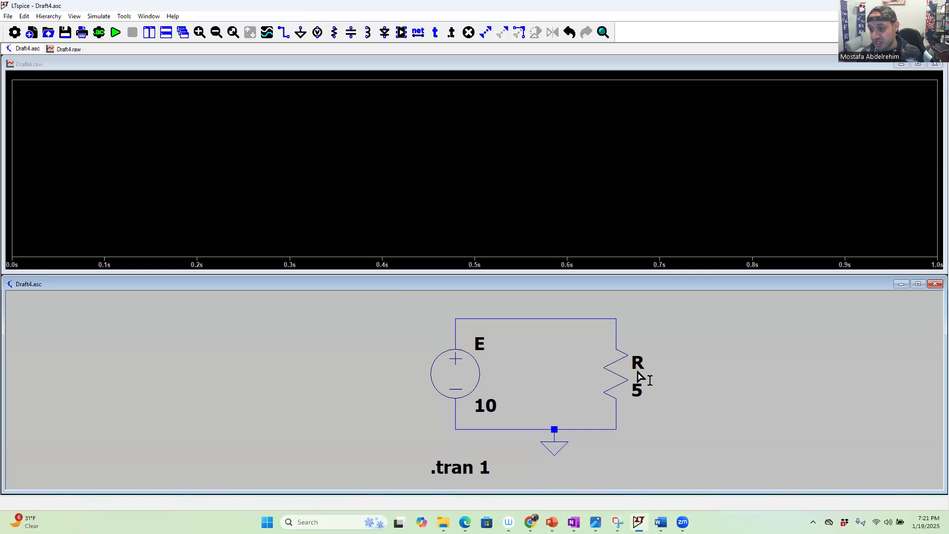
pyautogui.moveTo(473, 394)
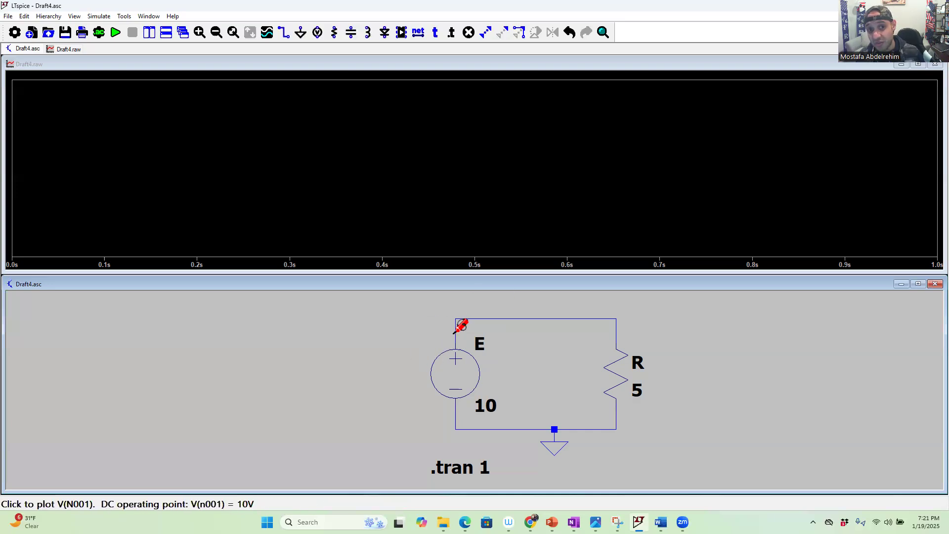
pyautogui.moveTo(623, 323)
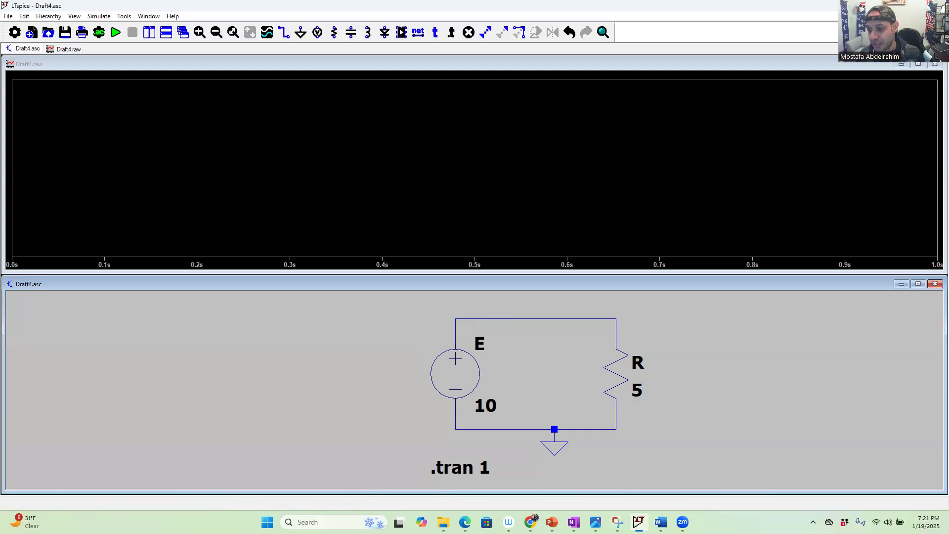
pyautogui.moveTo(553, 442)
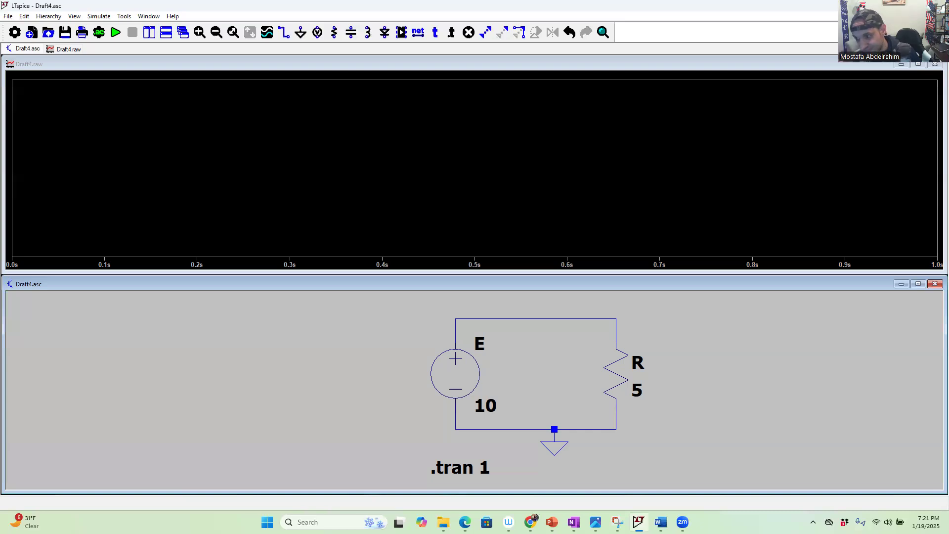
pyautogui.moveTo(609, 360)
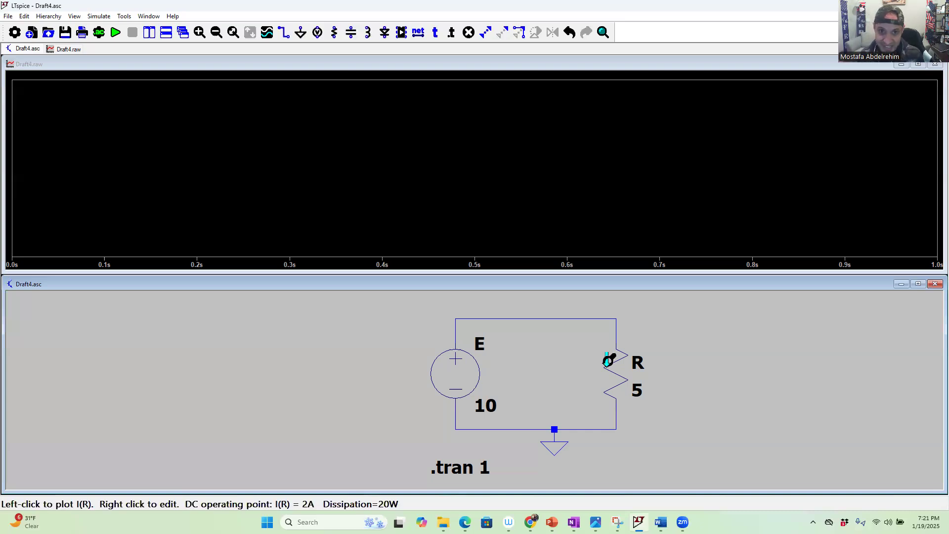
pyautogui.moveTo(454, 375)
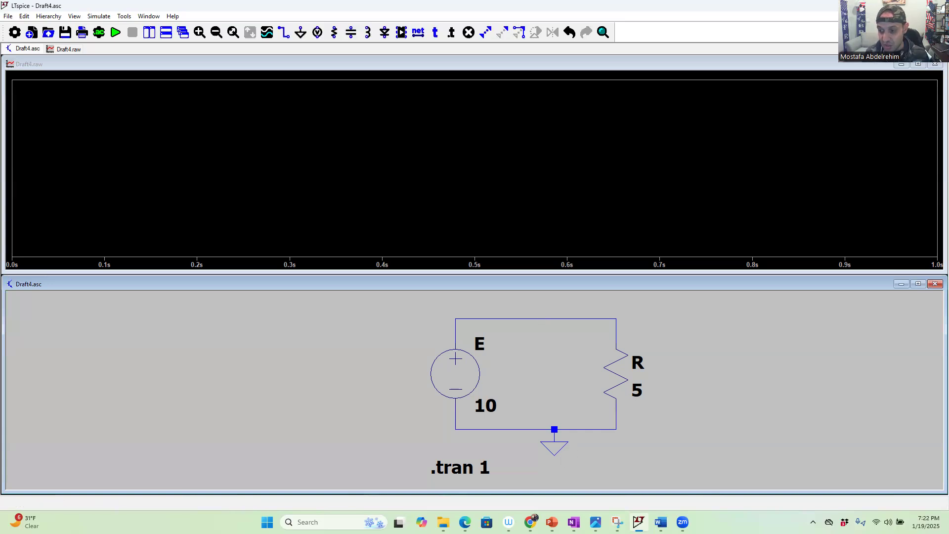
pyautogui.moveTo(545, 313)
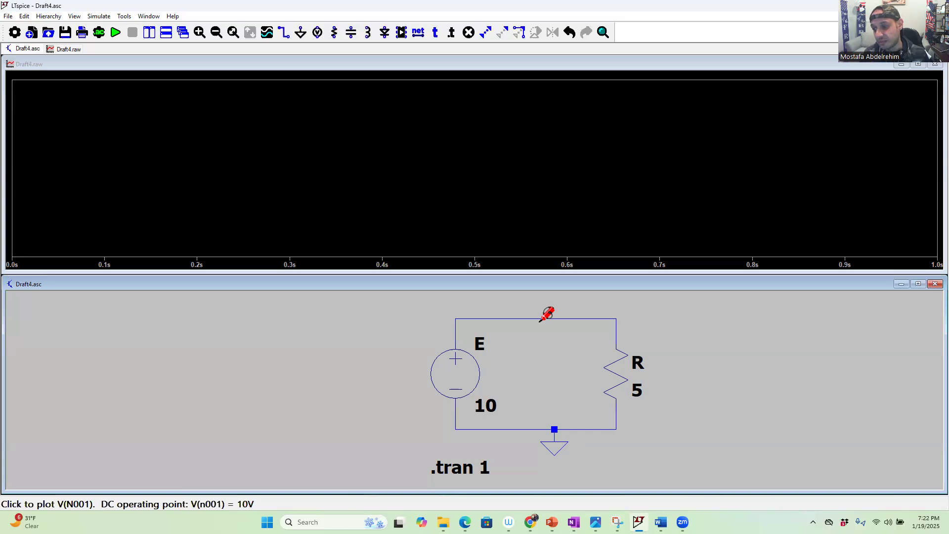
# Probe the top wire to plot V(n001) as a steady 10 V trace
pyautogui.click(546, 313)
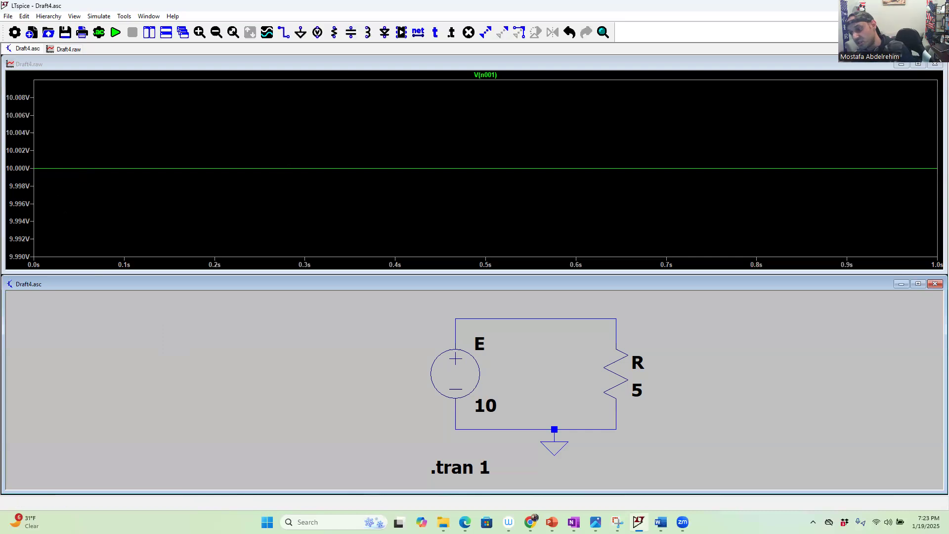
pyautogui.moveTo(623, 369)
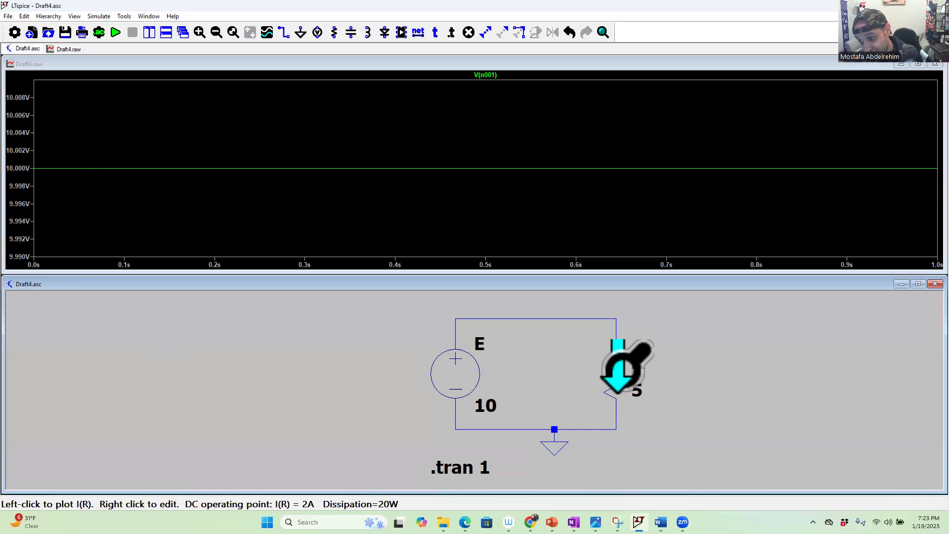
# Probe the resistor for the 2 A I(R) trace, then re-probe the top wire for V(n001)
pyautogui.click(629, 363)
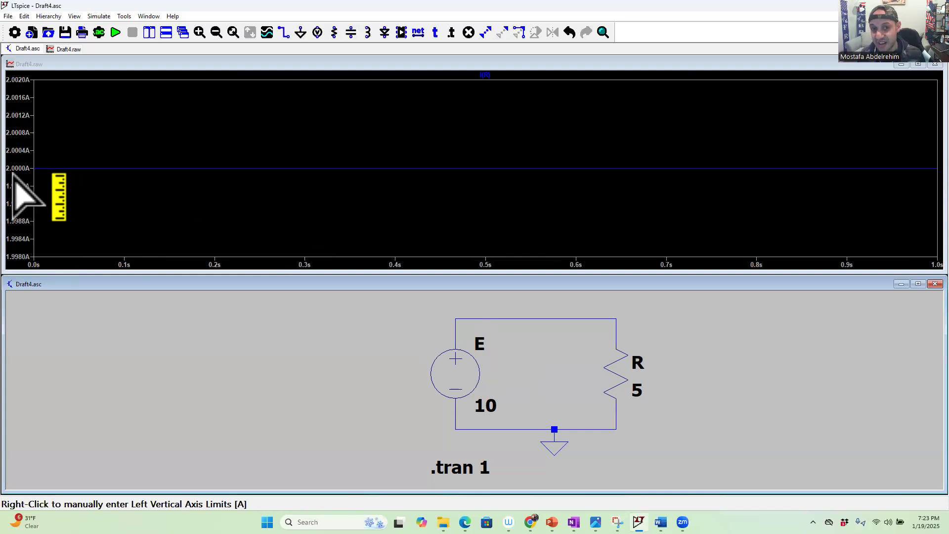
pyautogui.moveTo(552, 311)
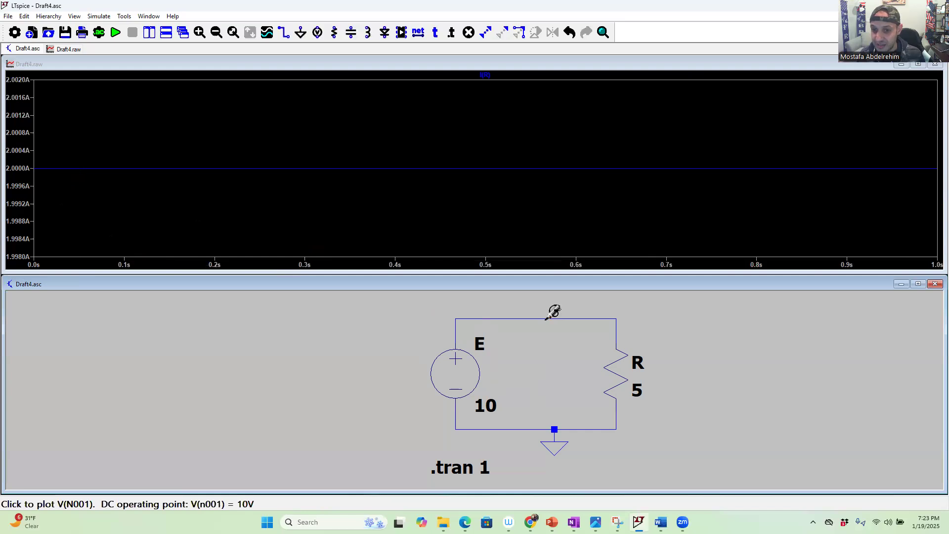
pyautogui.click(549, 321)
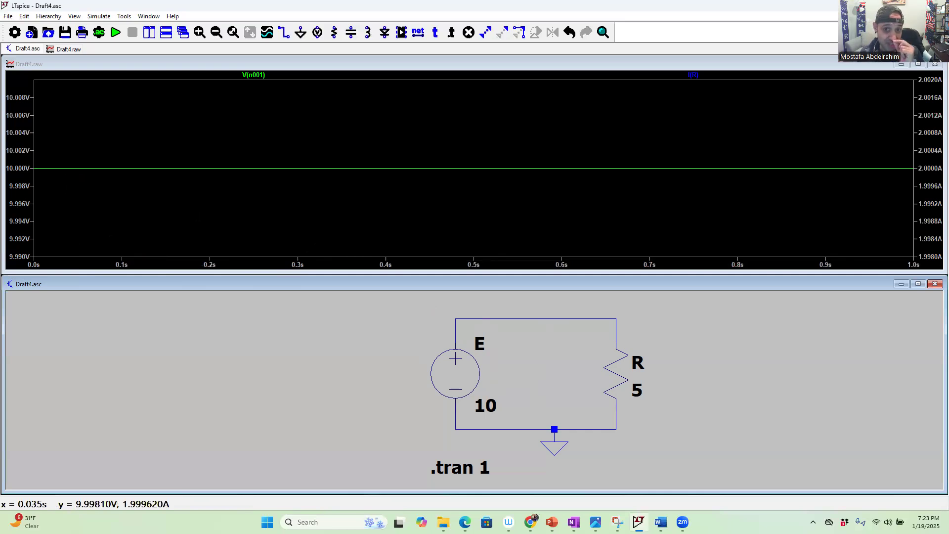
pyautogui.moveTo(616, 369)
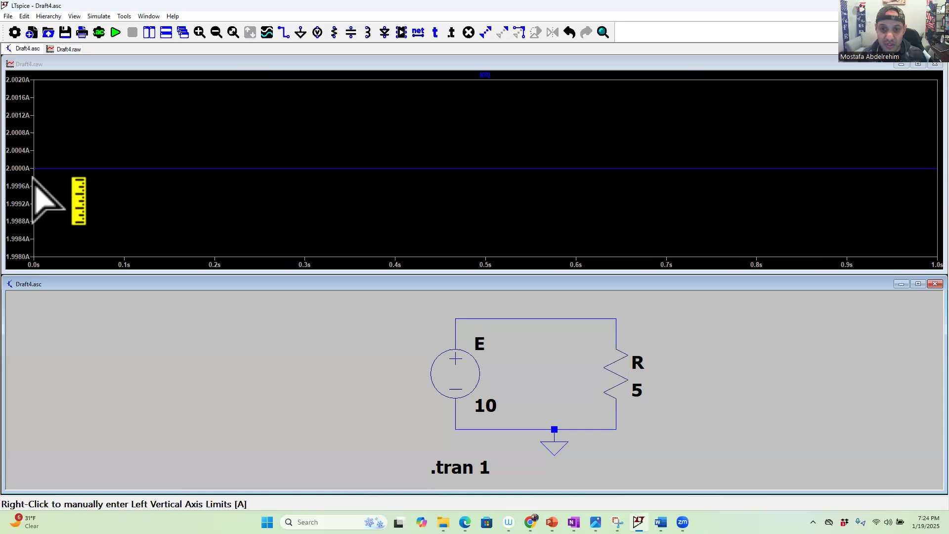
pyautogui.moveTo(33, 184)
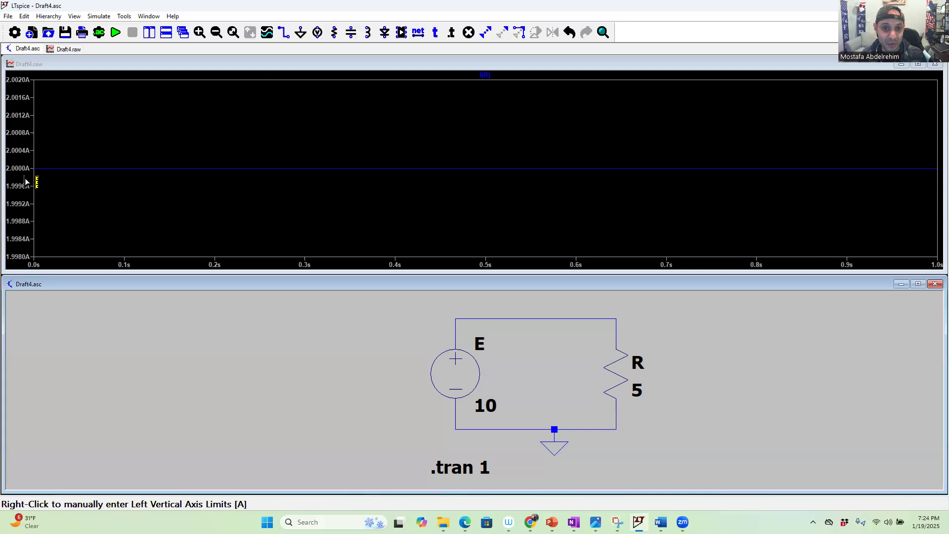